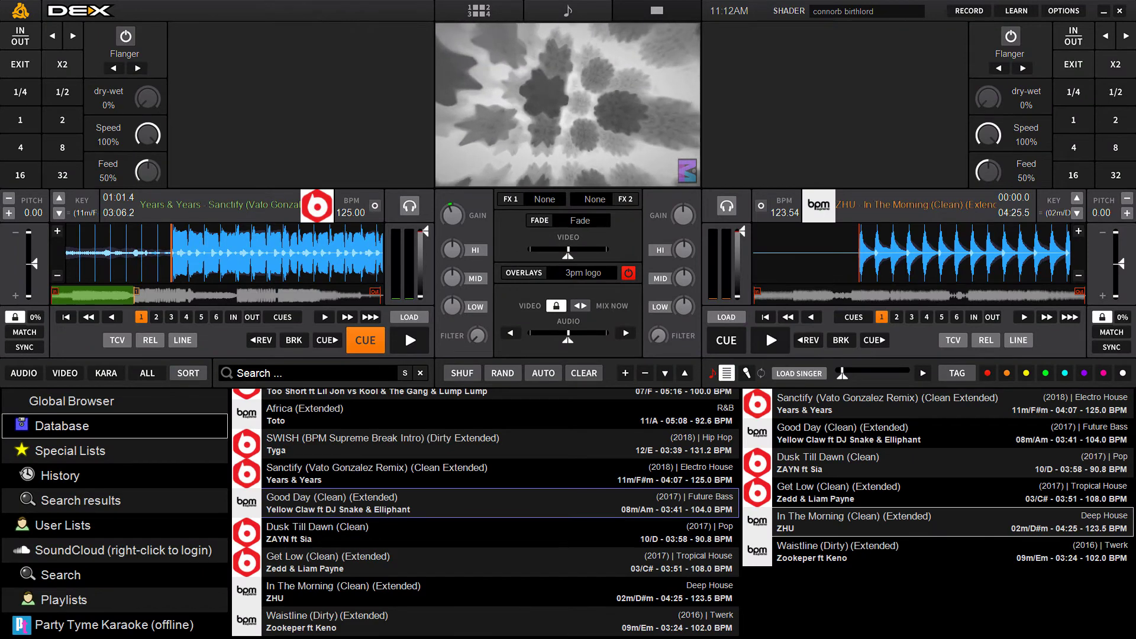
- Toggle playback on the deck before starting the backup
click(409, 339)
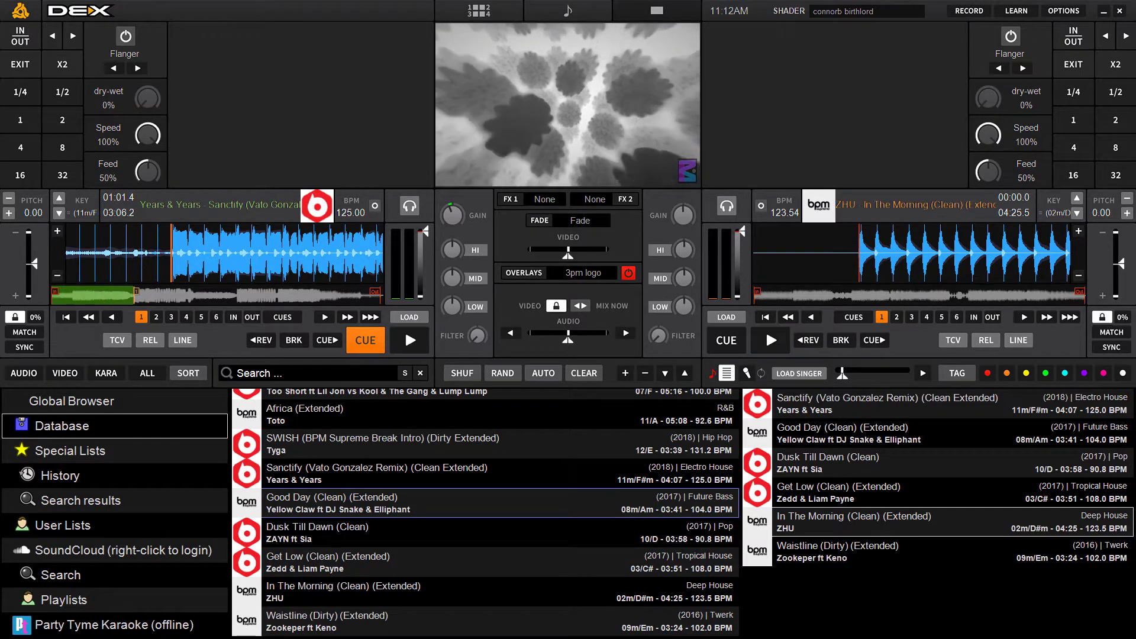
click(410, 340)
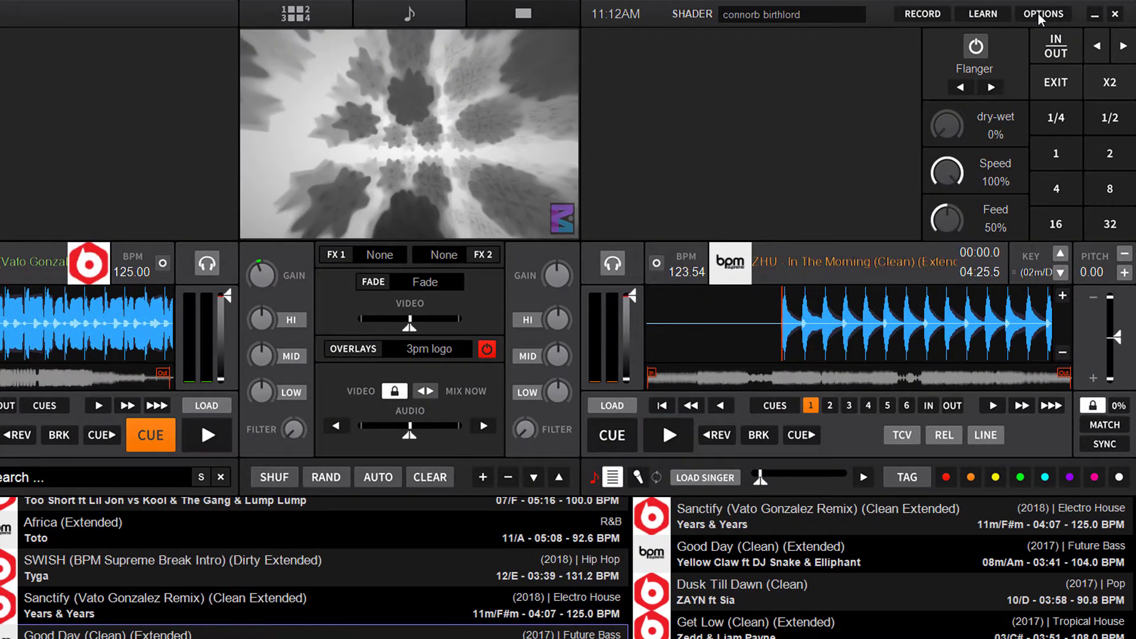
- Show the DEX 3 data folder in File Explorer via Preferences > Data Folder
click(1043, 13)
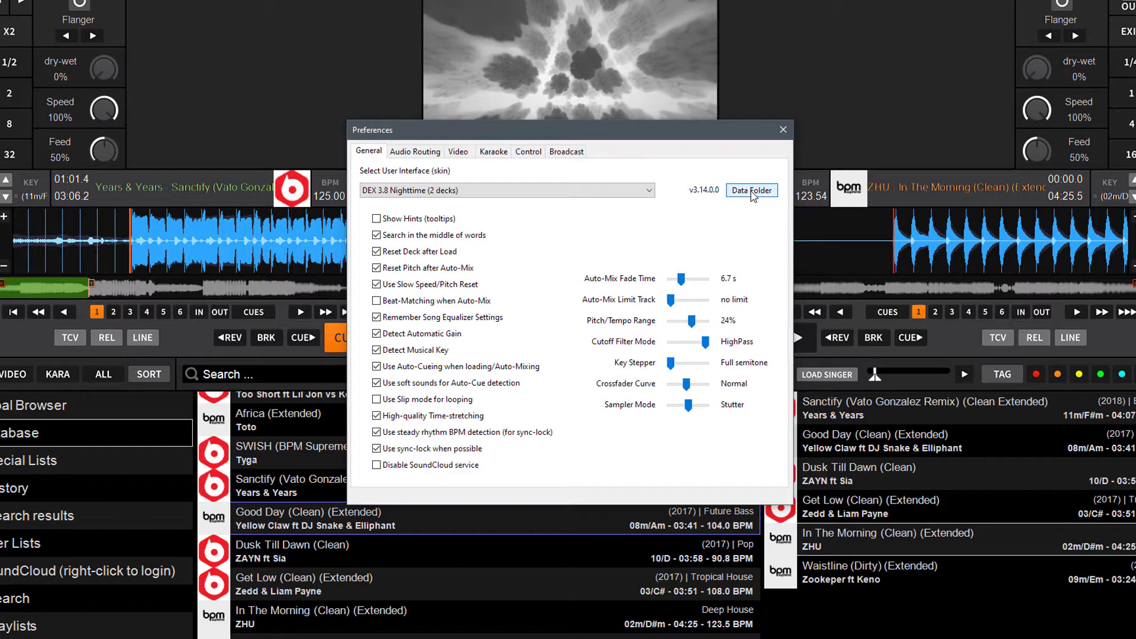
click(751, 190)
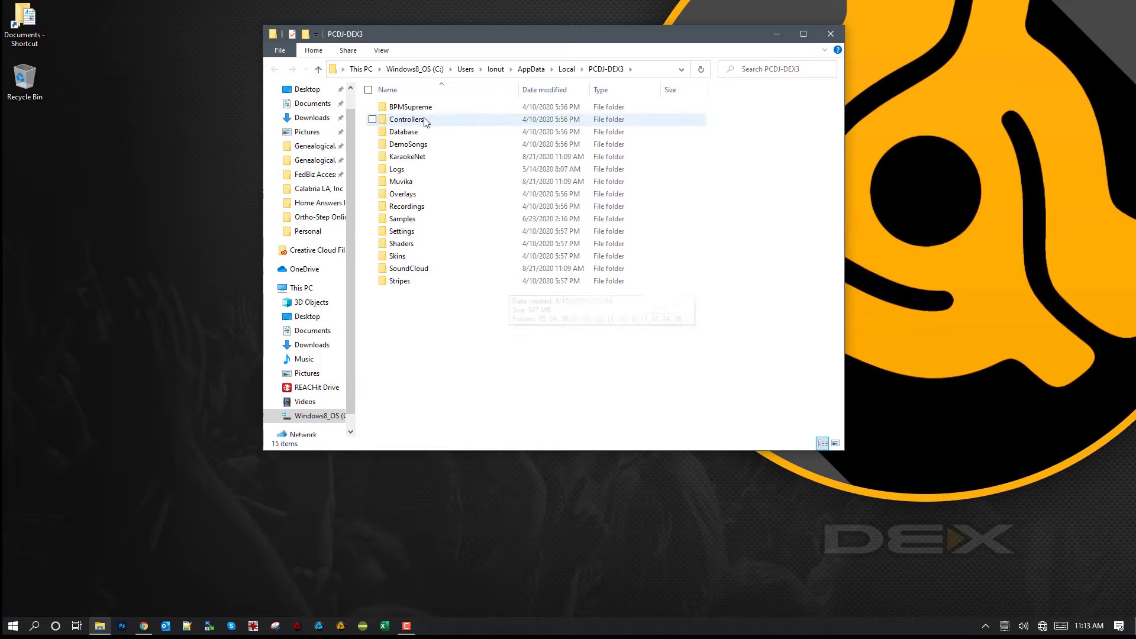
- Select all 15 folders in the PCDJ-DEX3 data folder and copy them
click(410, 107)
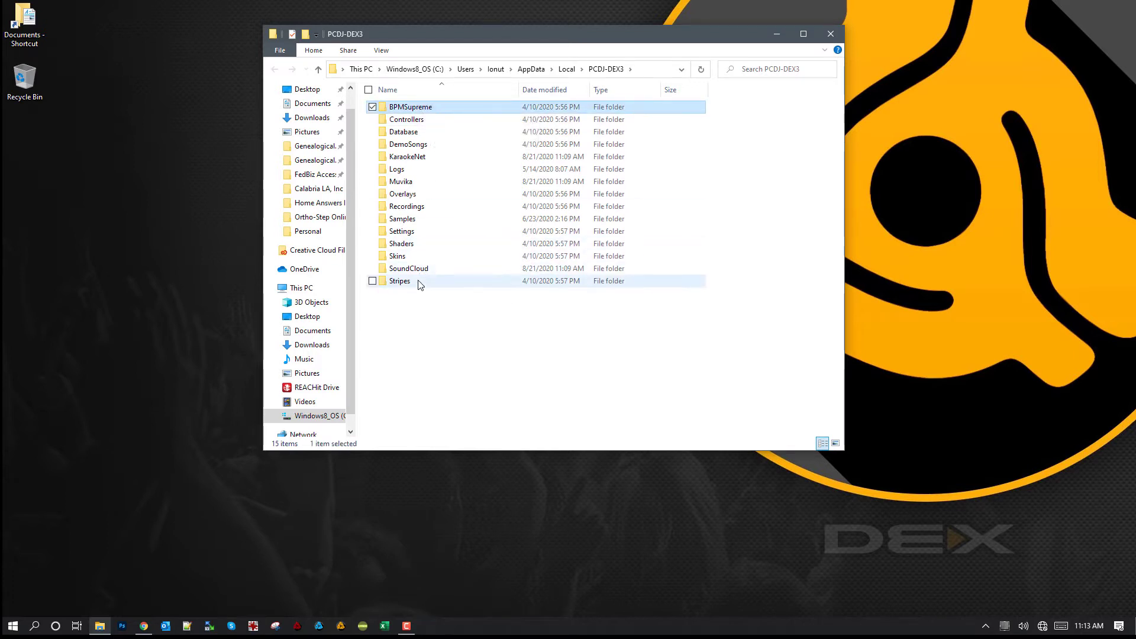
key(ctrl+a)
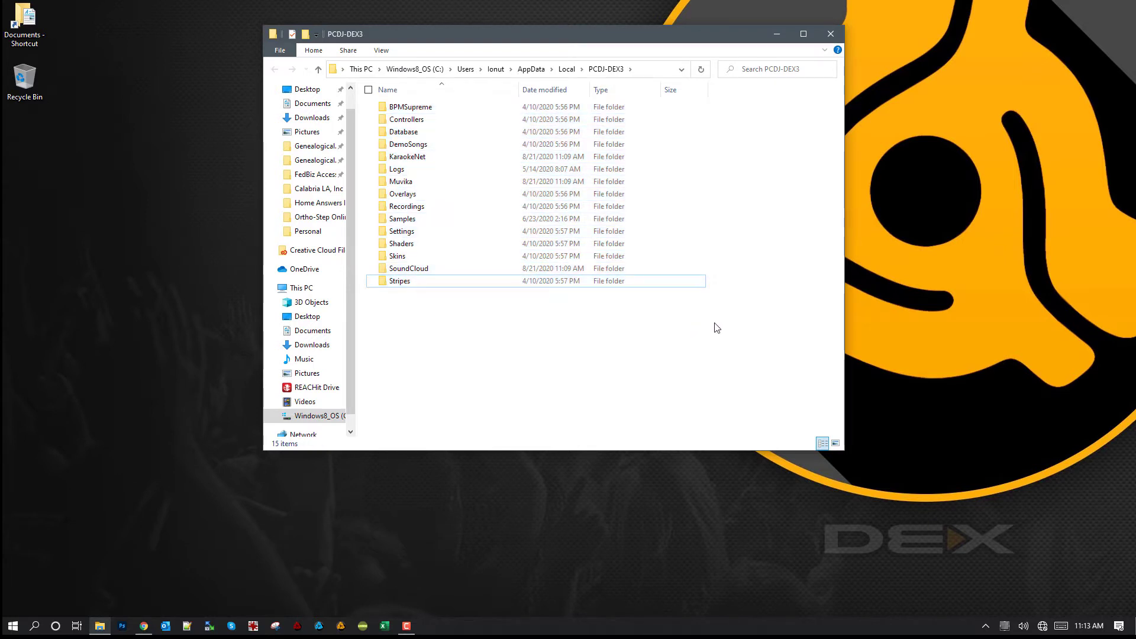
key(ctrl+a)
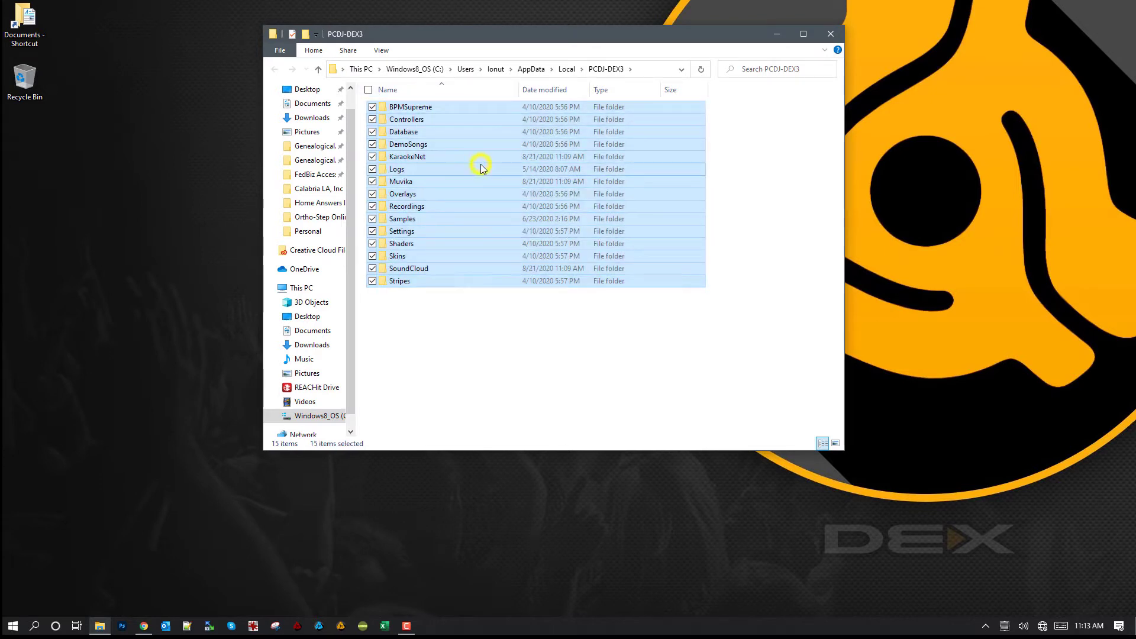
right_click(481, 163)
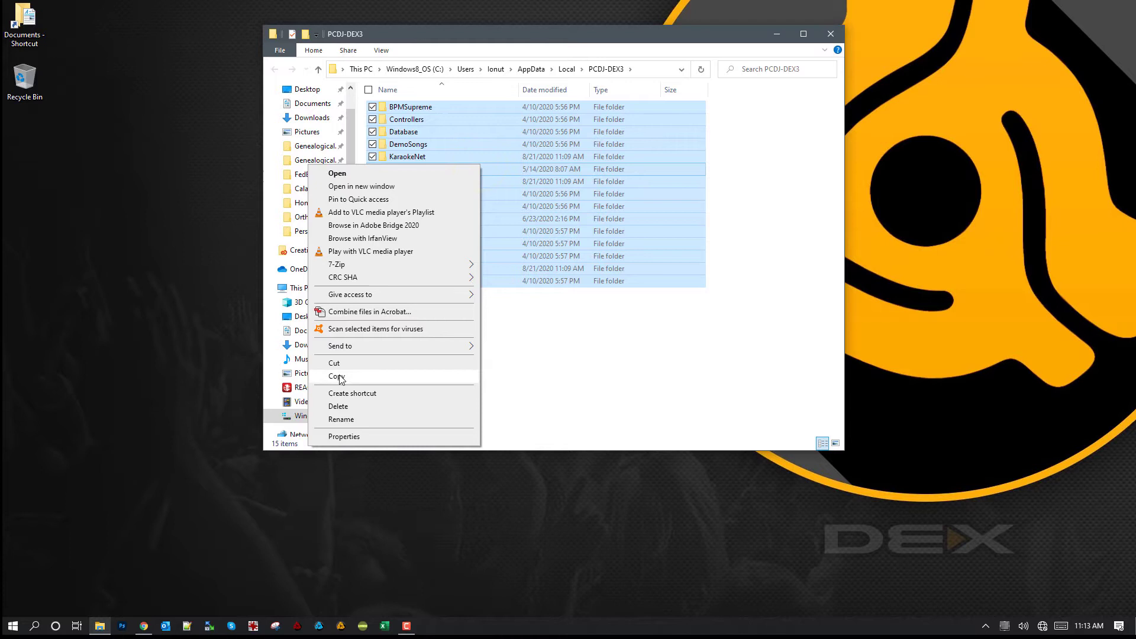
click(336, 377)
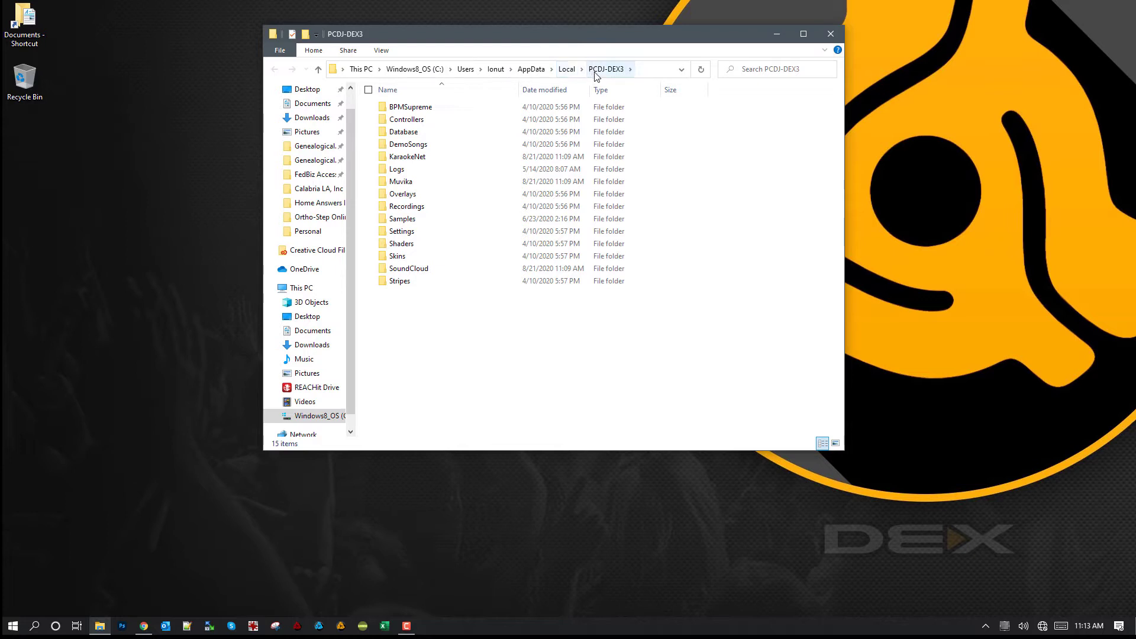
- Return to AppData\Local, highlight PCDJ-DEX3 and bring up the desktop's context menu
click(566, 68)
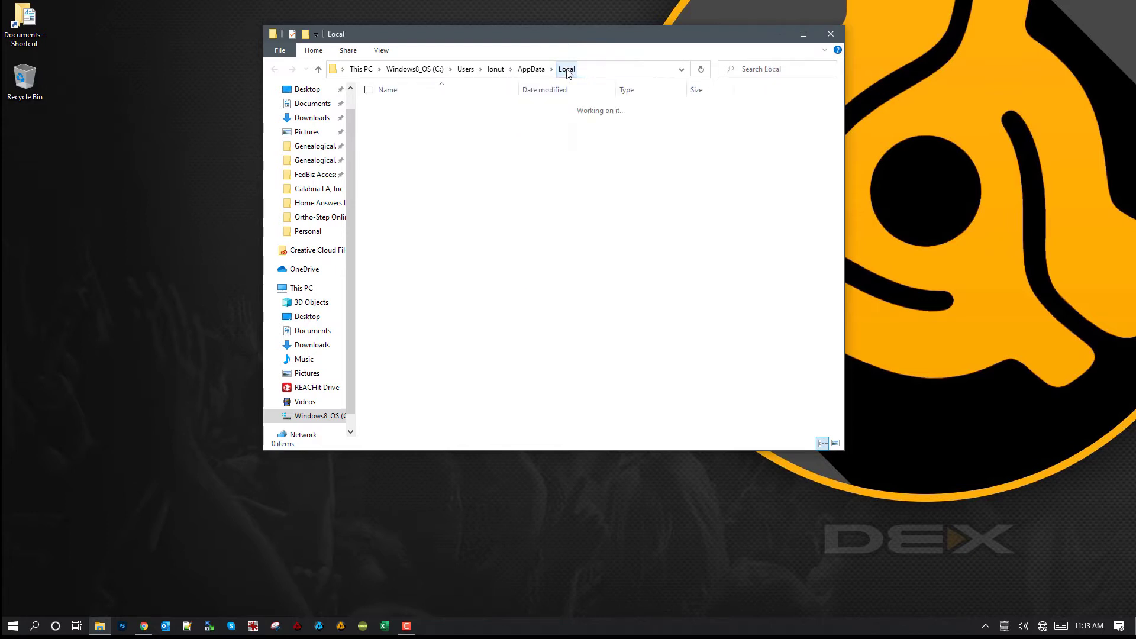
click(406, 430)
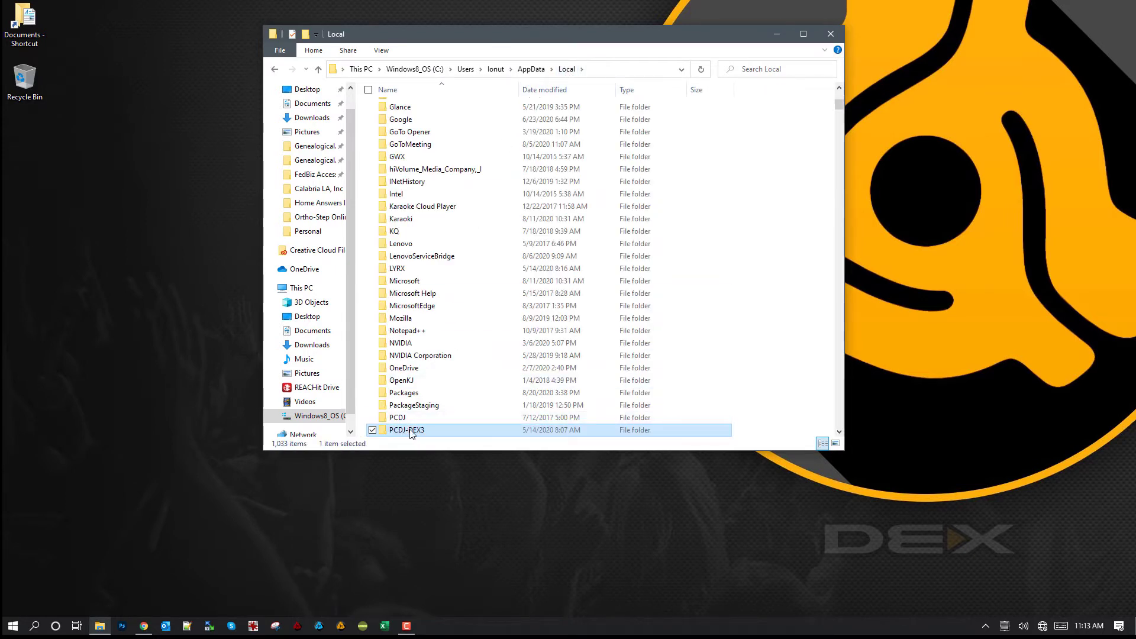
scroll(down, 3)
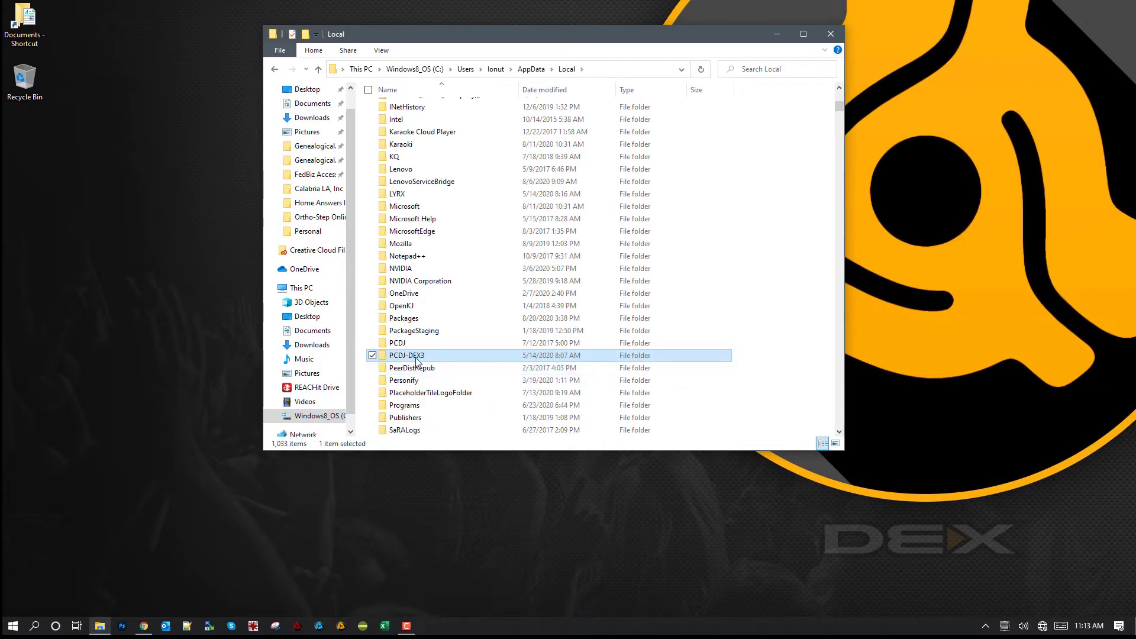
right_click(405, 355)
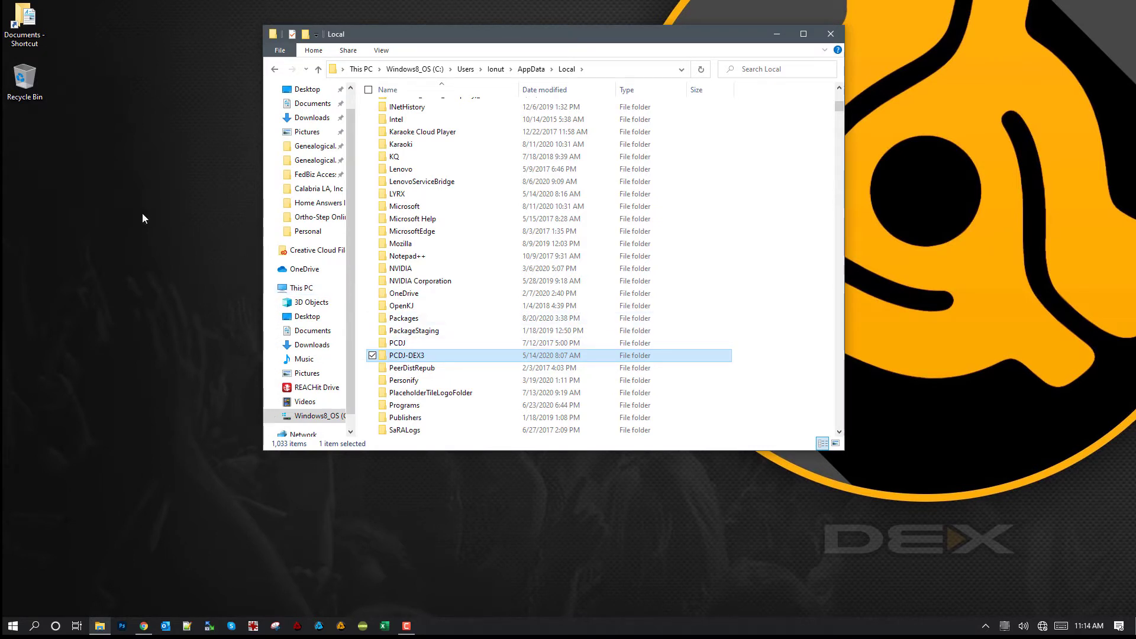
mouse_move(350, 342)
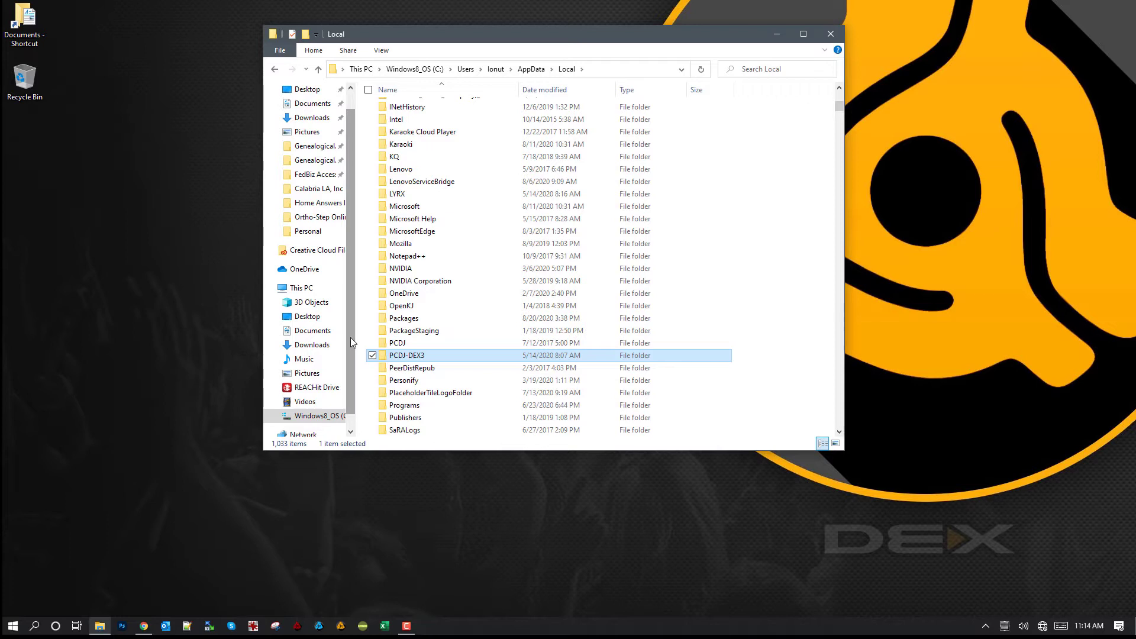
mouse_move(123, 225)
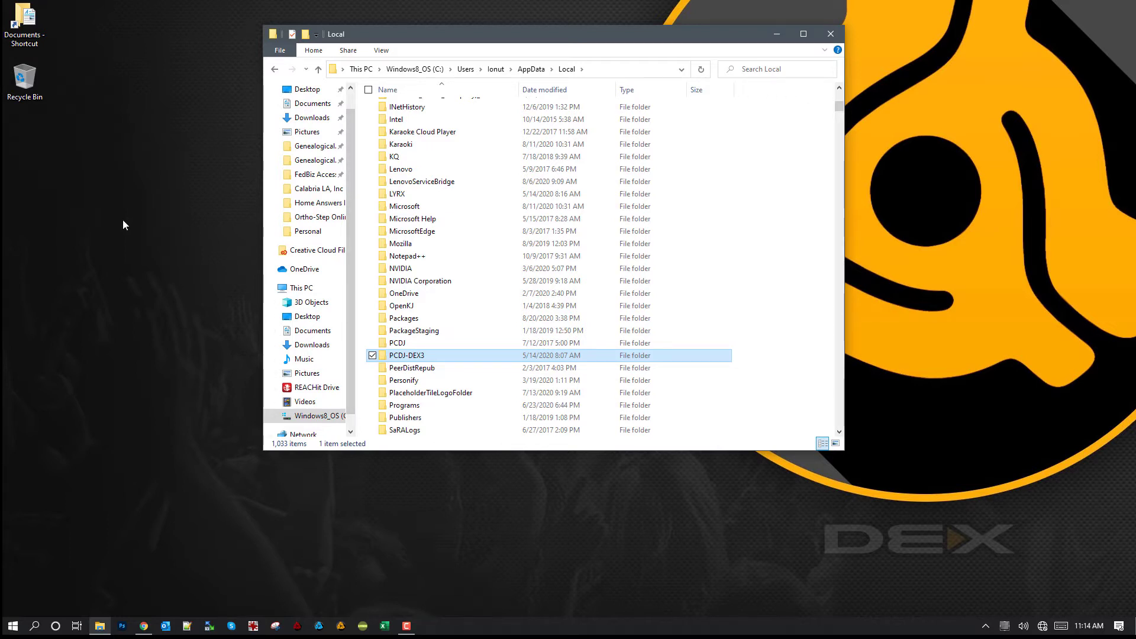
mouse_move(101, 207)
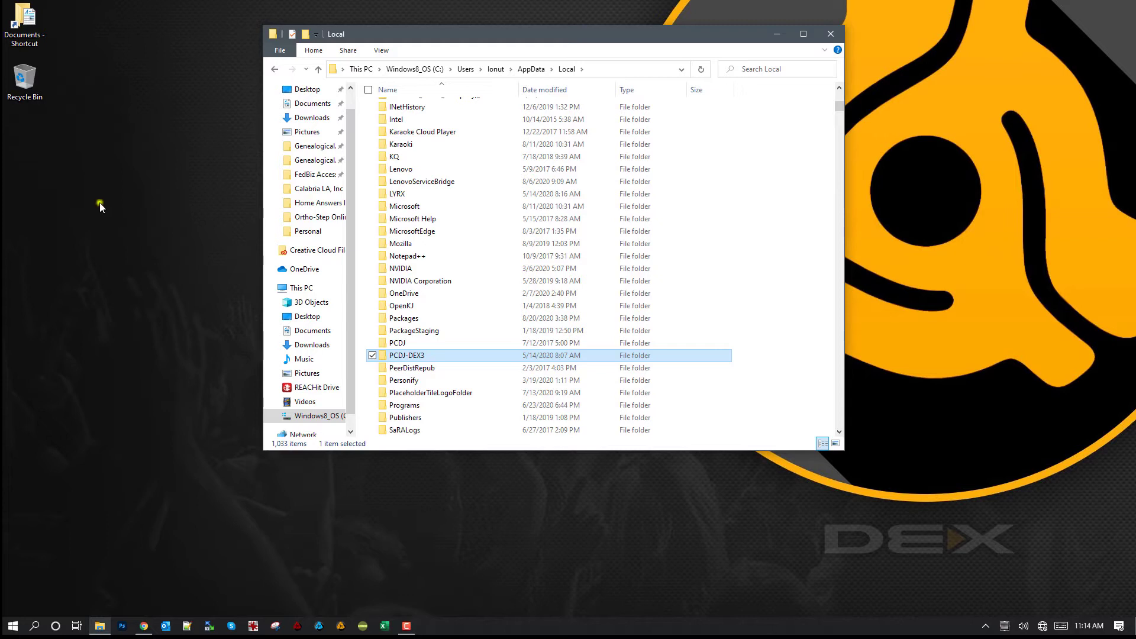
right_click(100, 206)
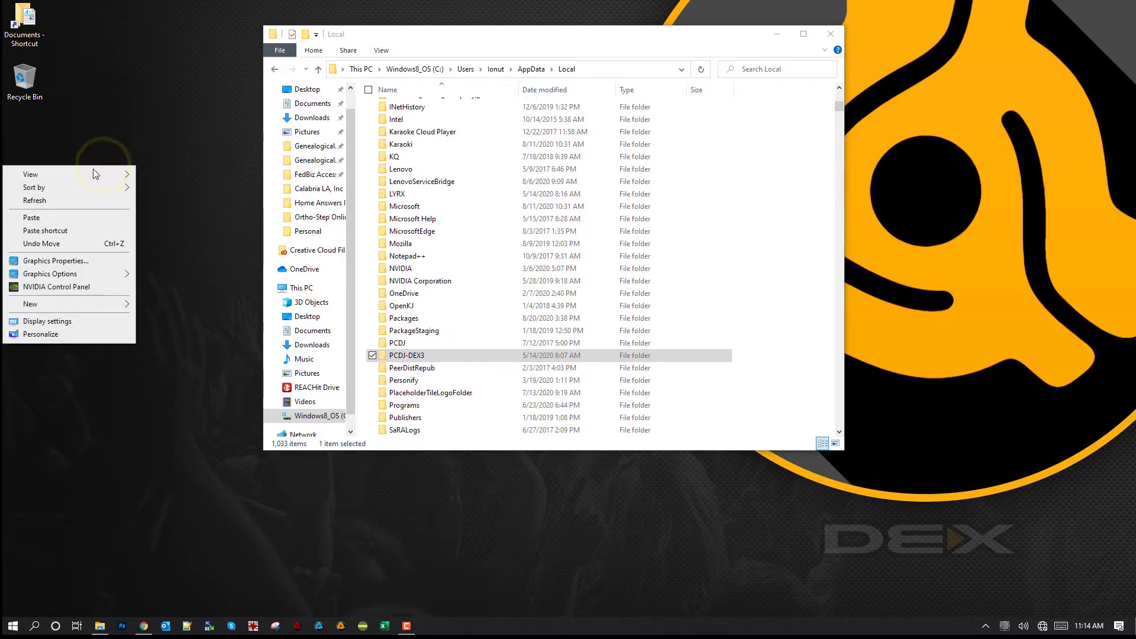
- Paste the PCDJ-DEX3 folder onto the desktop as a backup
click(43, 221)
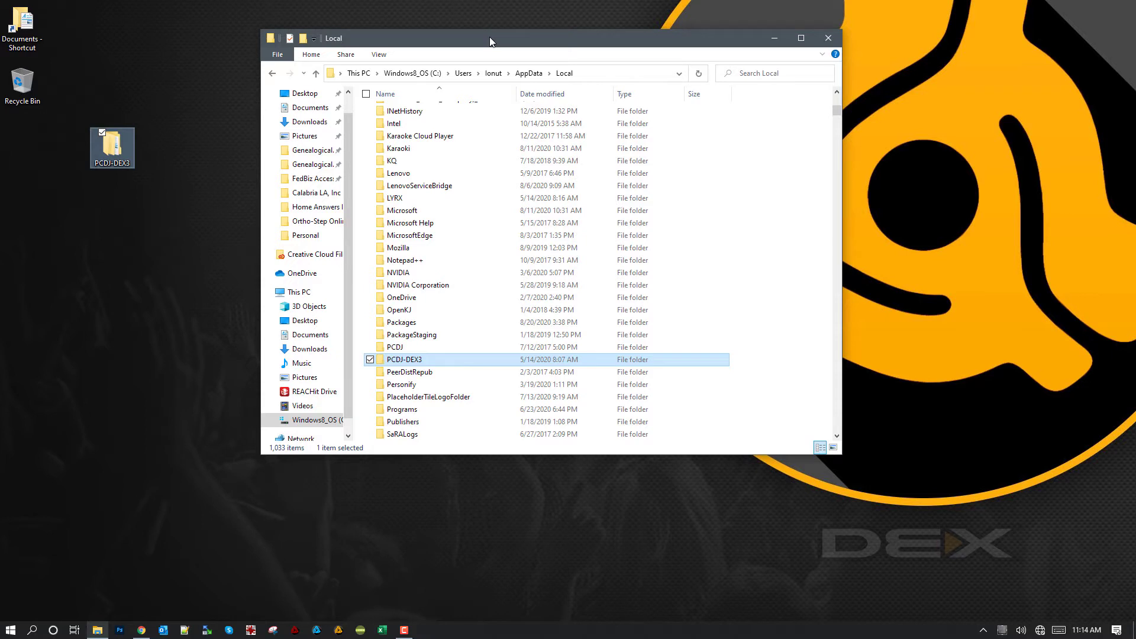
mouse_move(145, 205)
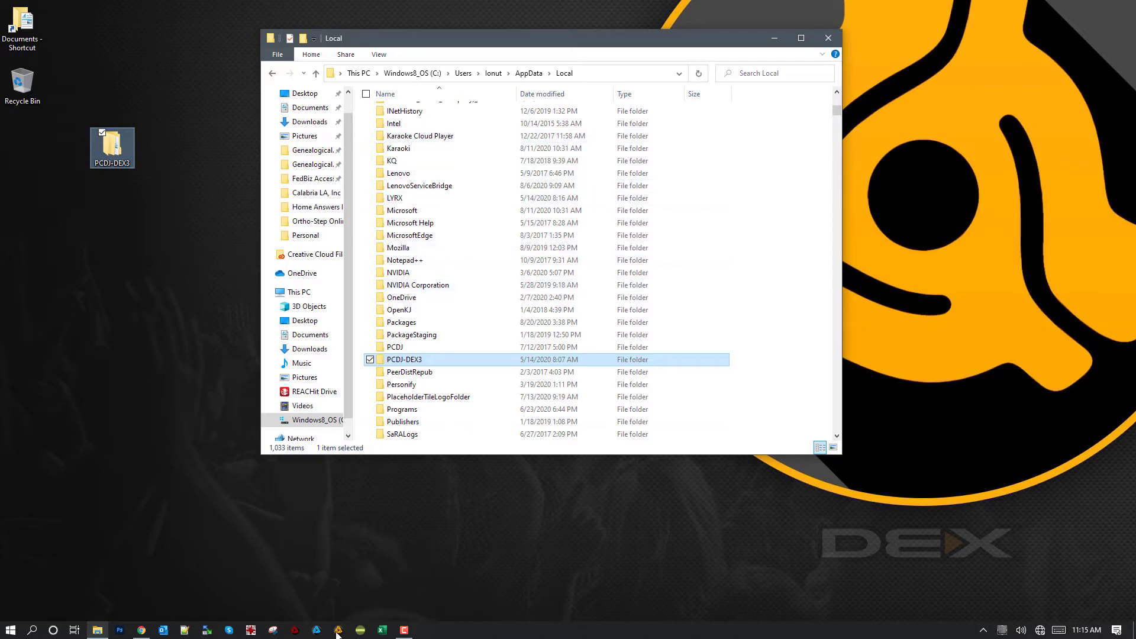
- Relaunch DEX 3 and reopen its data folder from Preferences
double_click(403, 359)
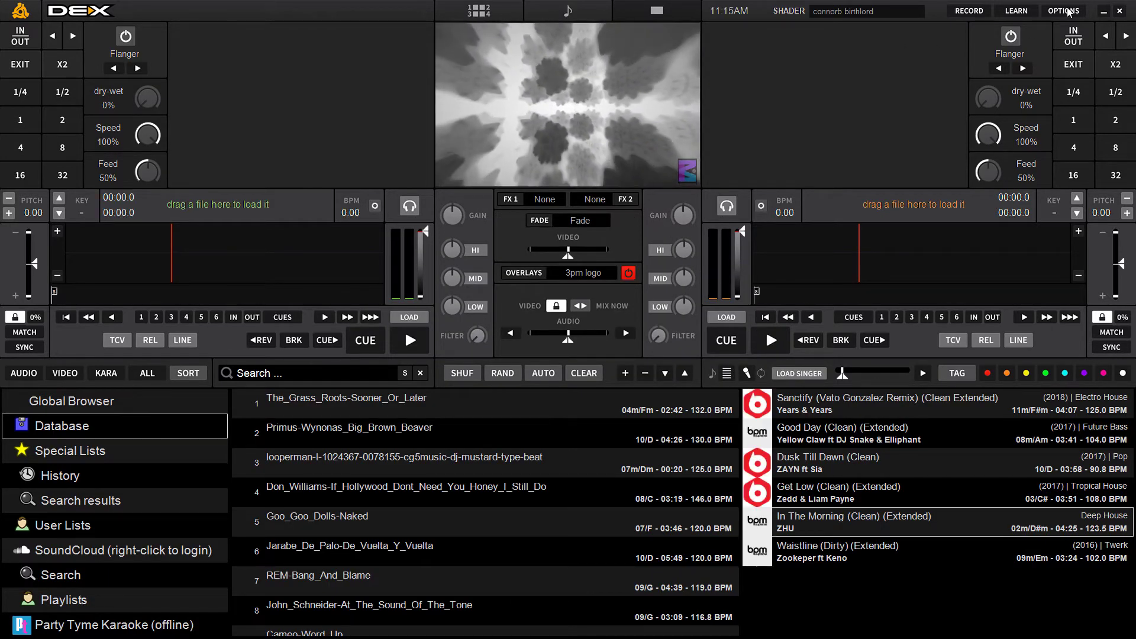
click(1064, 10)
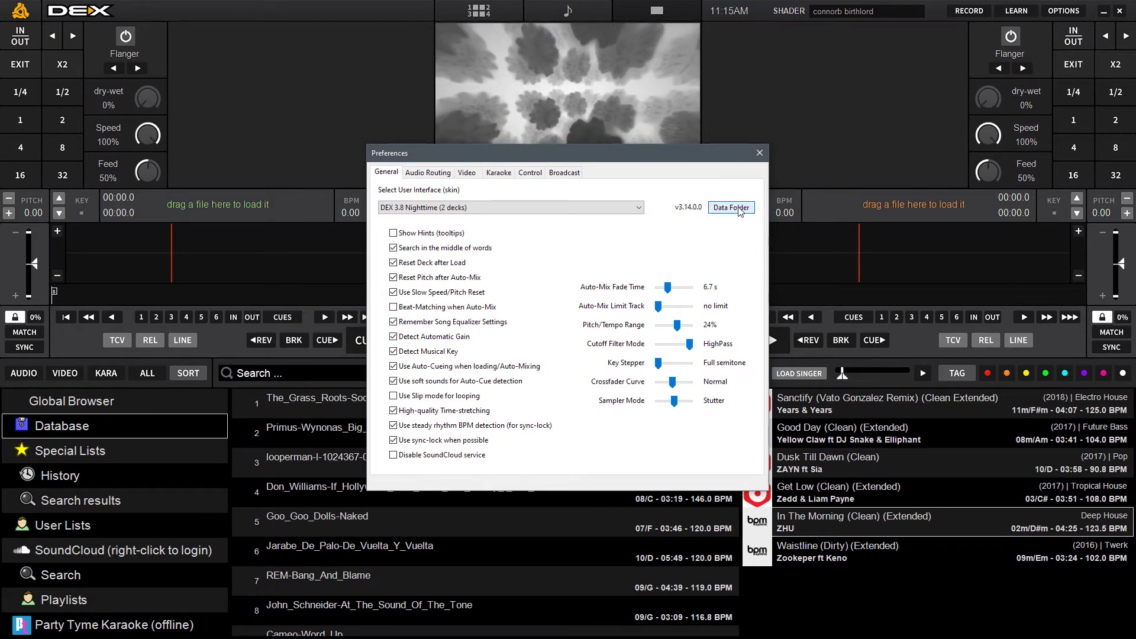
click(730, 207)
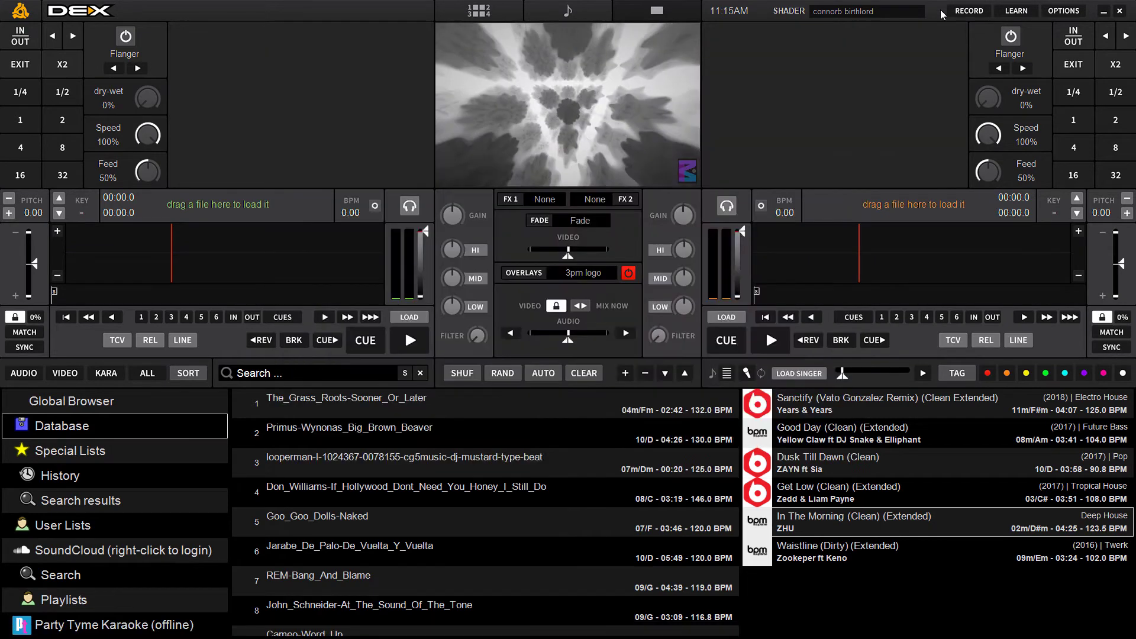
click(1122, 10)
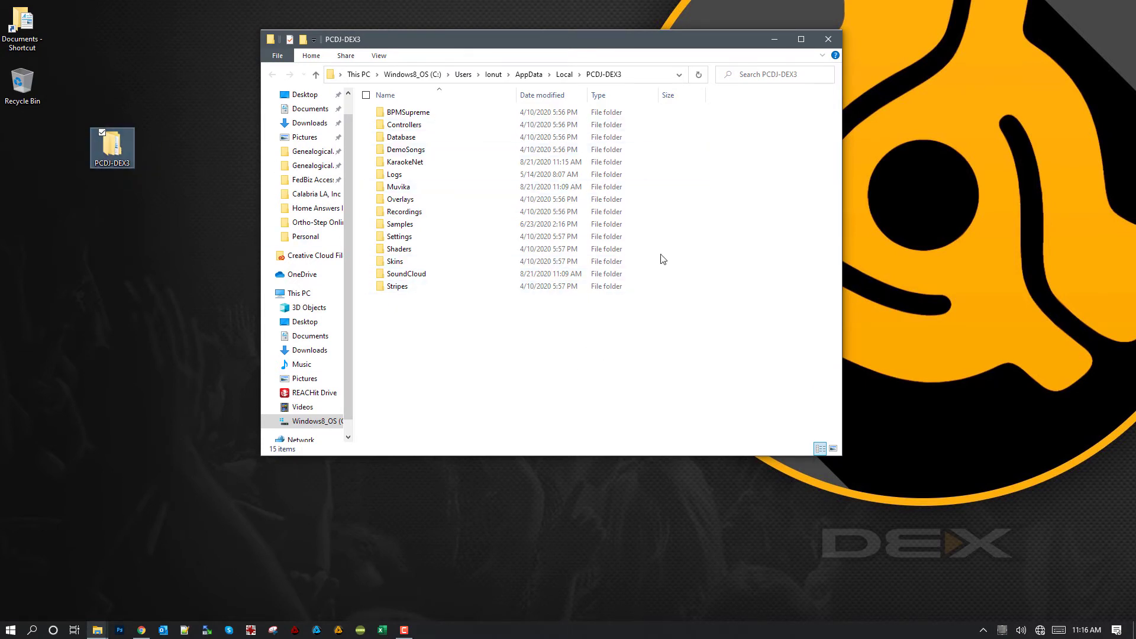
- Navigate up to the AppData\Local folder containing PCDJ-DEX3
click(602, 74)
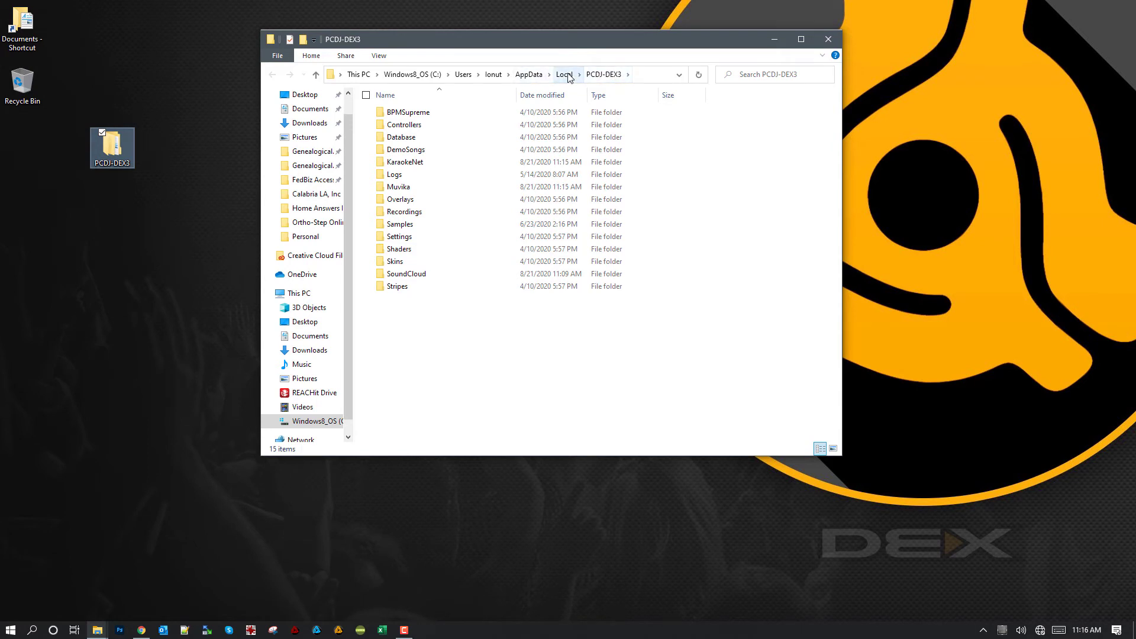
click(564, 74)
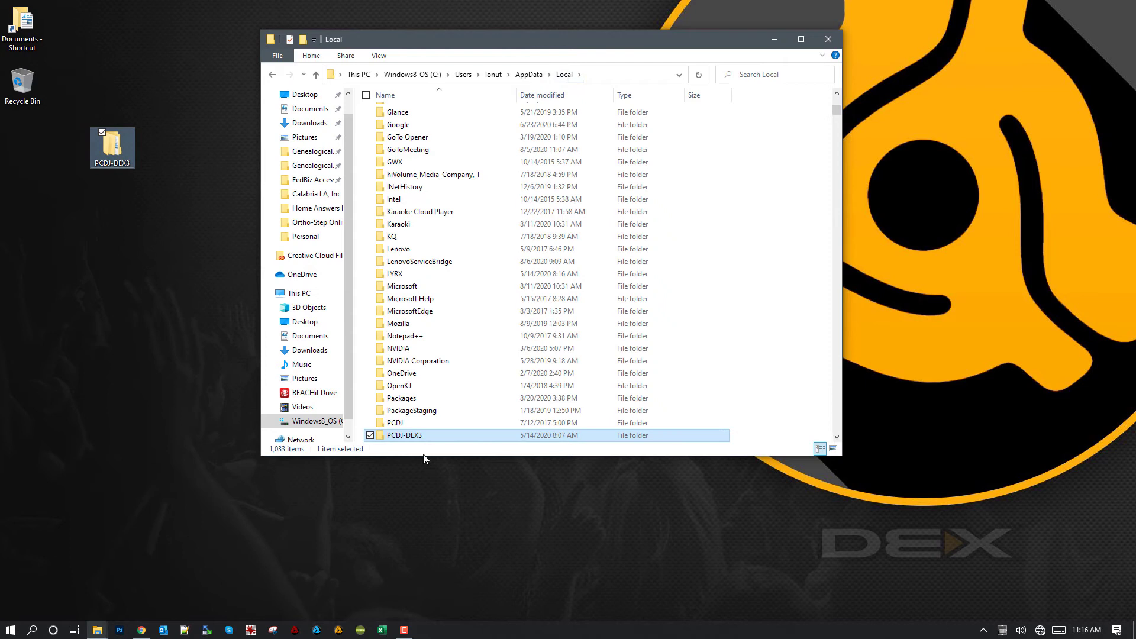
mouse_move(179, 268)
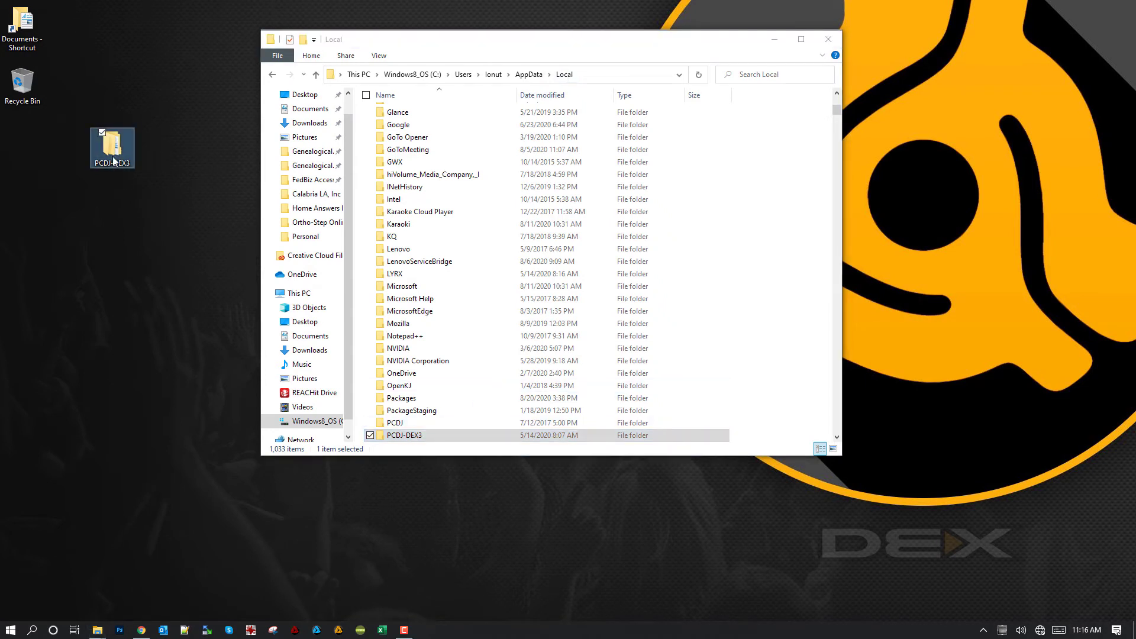
mouse_move(112, 148)
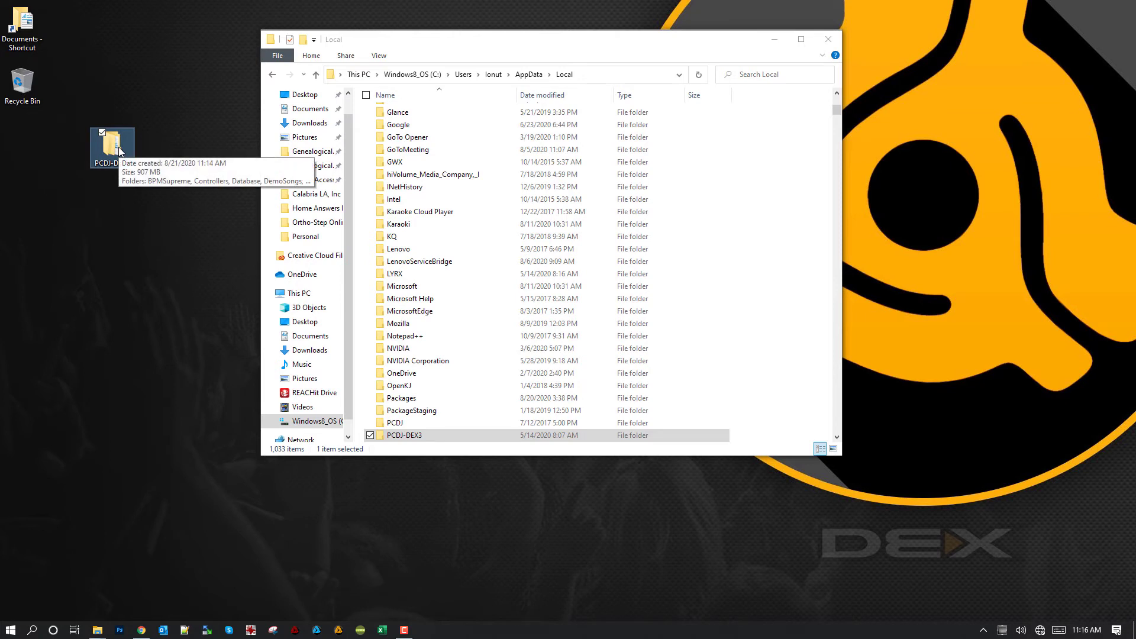
- Paste the desktop PCDJ-DEX3 backup into Local, replacing files in the destination
right_click(111, 139)
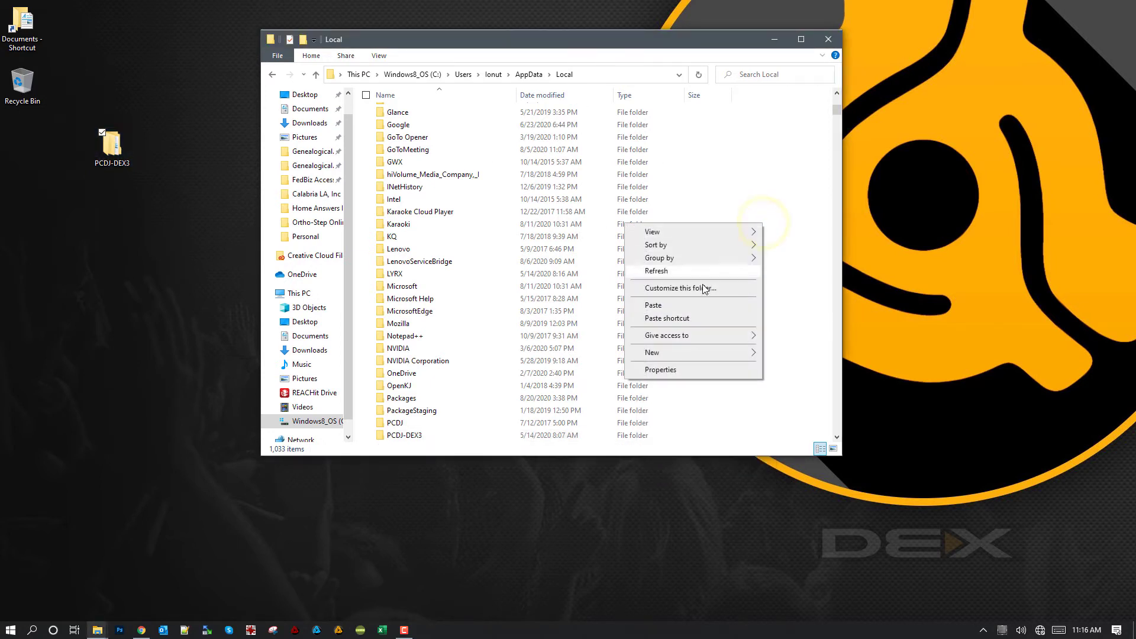
click(653, 304)
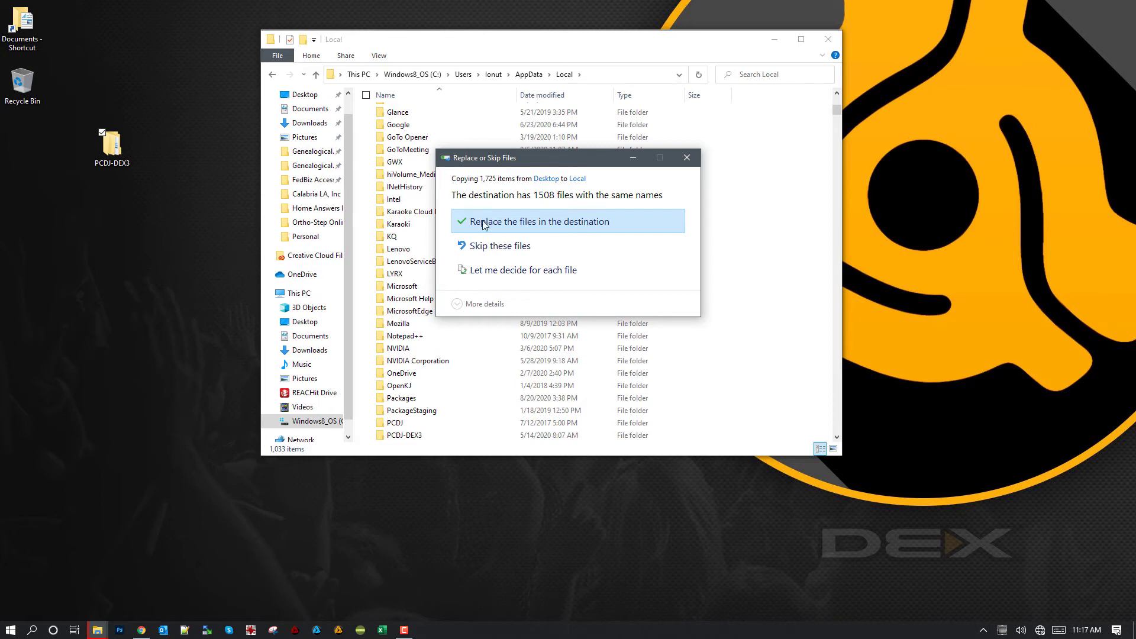
mouse_move(624, 224)
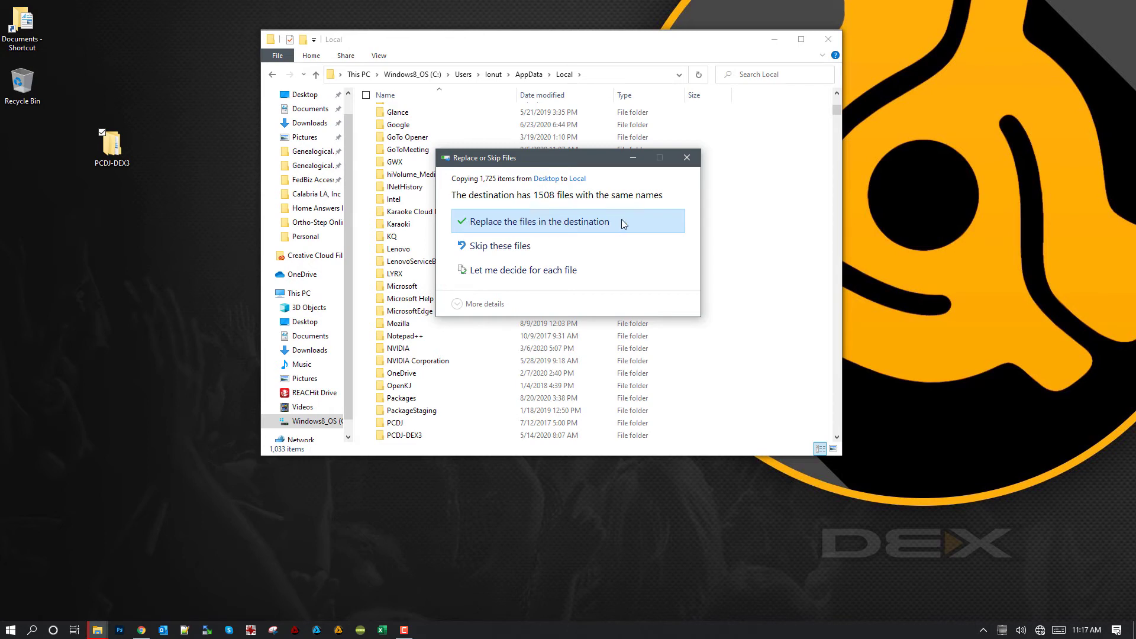
mouse_move(425, 433)
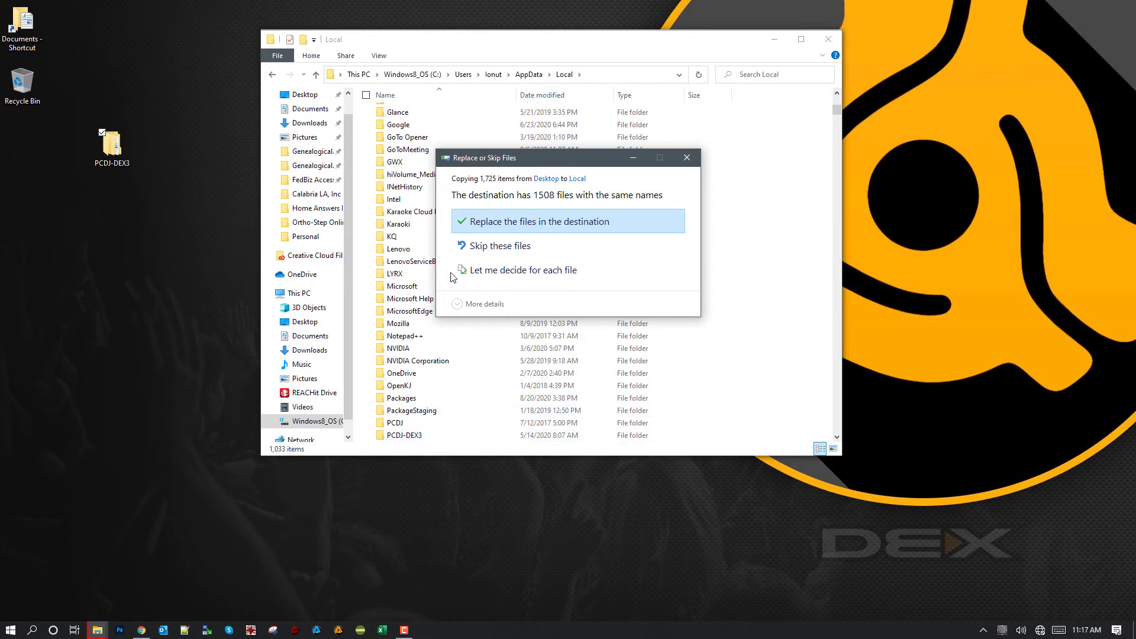
click(568, 221)
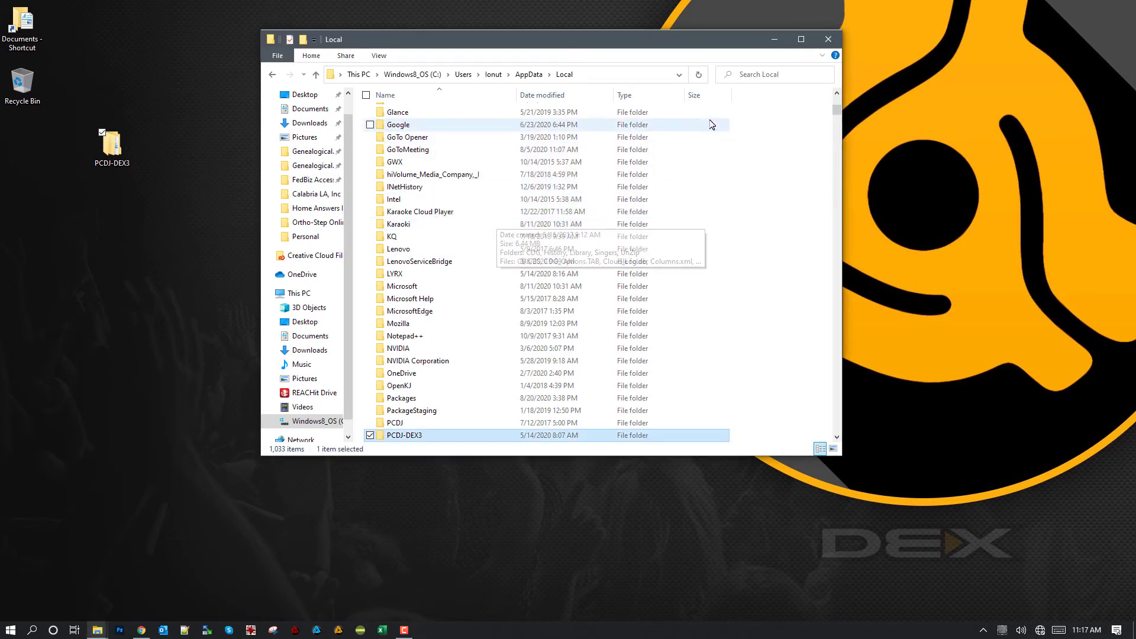
mouse_move(129, 150)
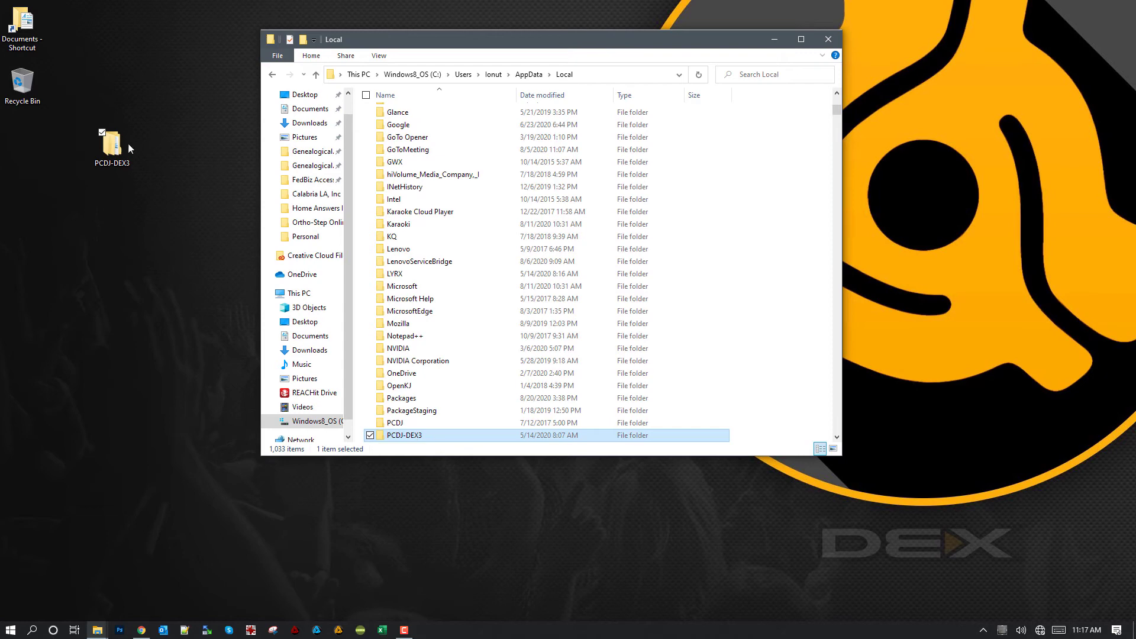
mouse_move(123, 181)
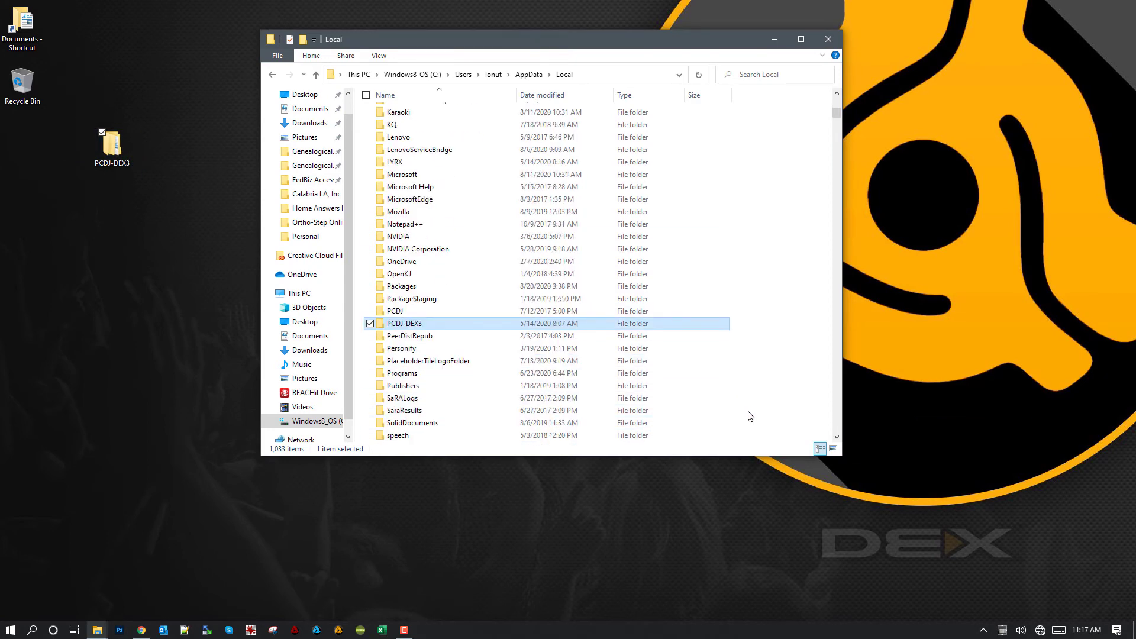
mouse_move(829, 39)
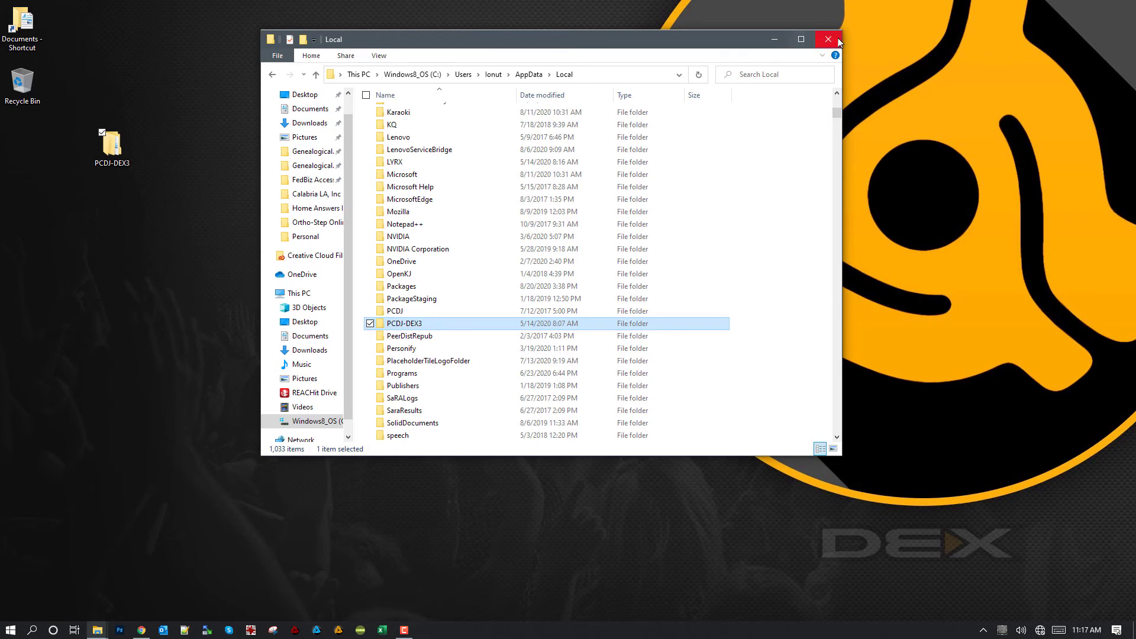
- Close the Local folder window and launch DEX 3 from the taskbar
click(828, 39)
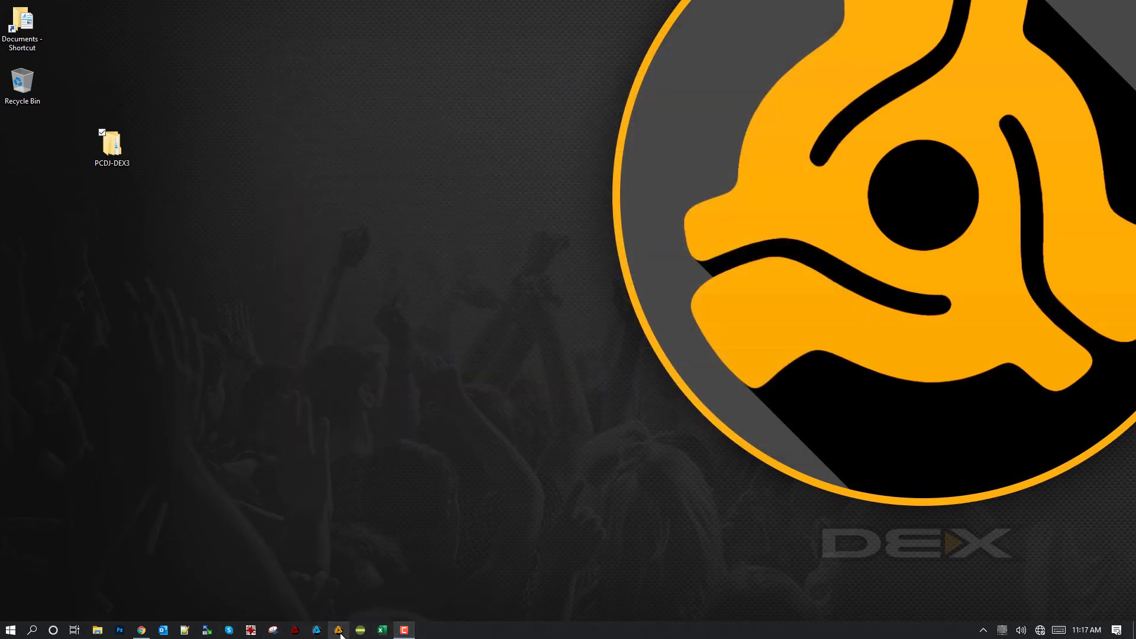
click(338, 629)
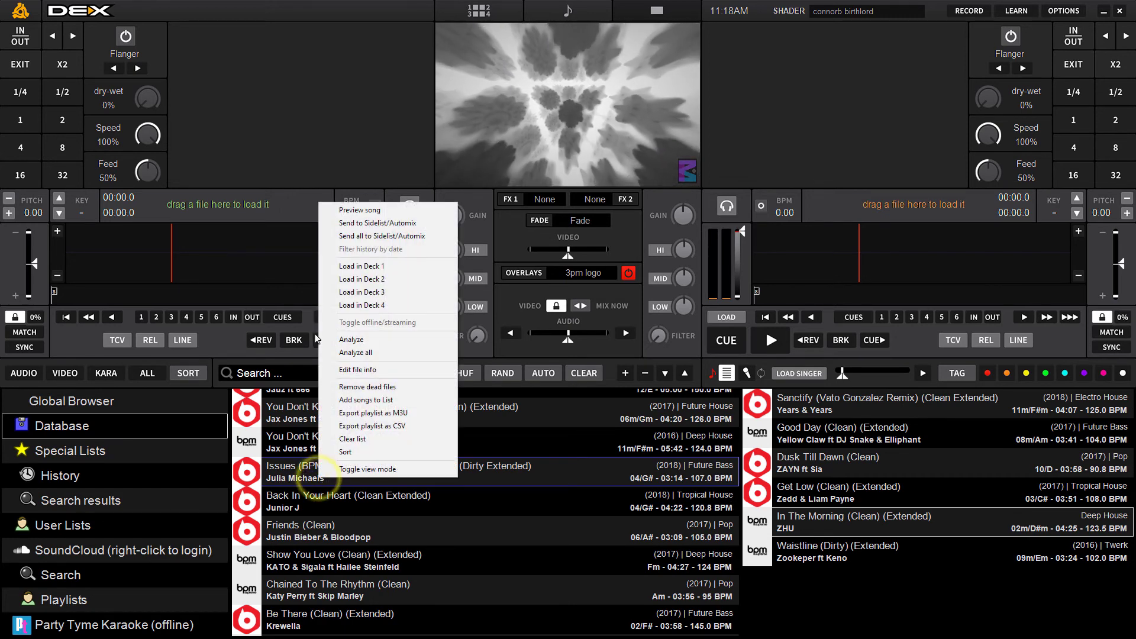
- Load Issues (BPM Supreme Future Bass Remix) into Deck 1 and play/pause it twice
click(362, 266)
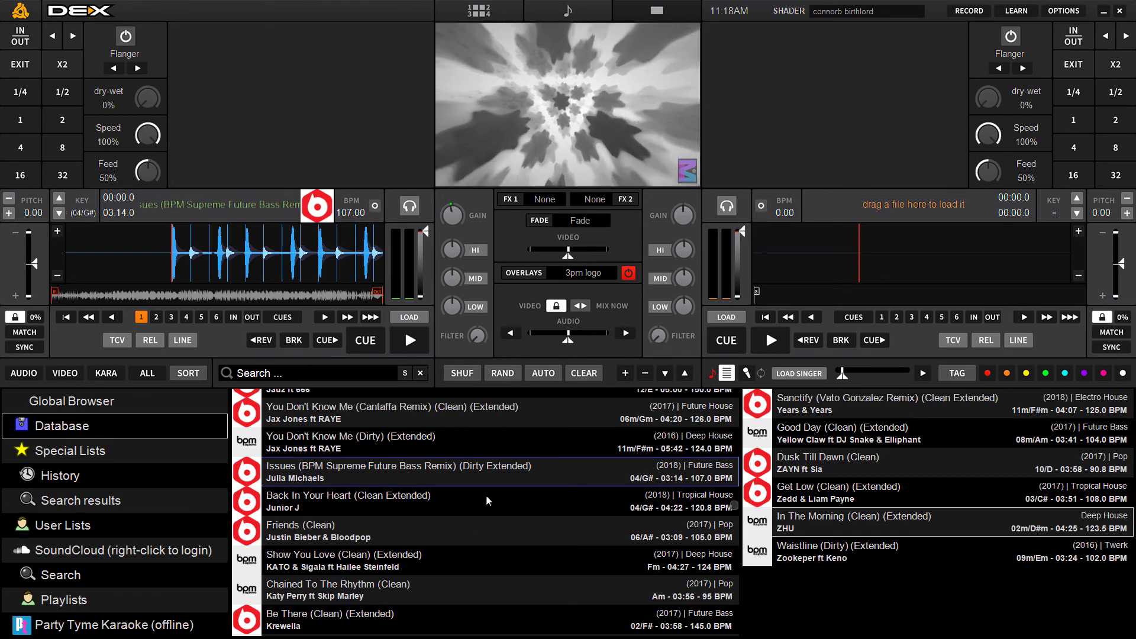
click(409, 341)
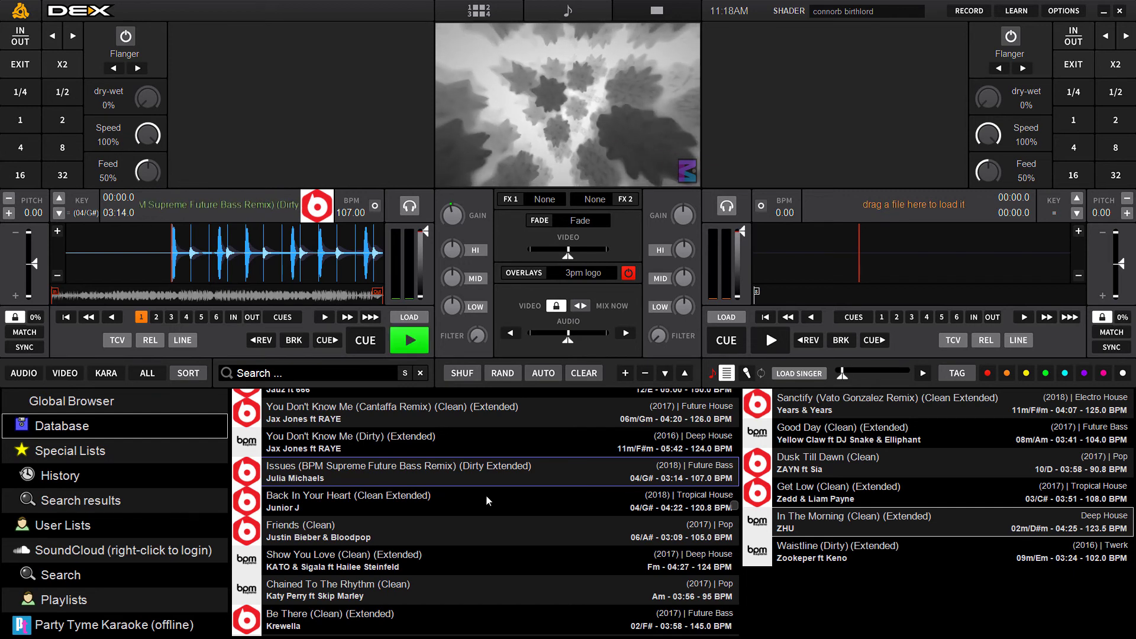
click(409, 341)
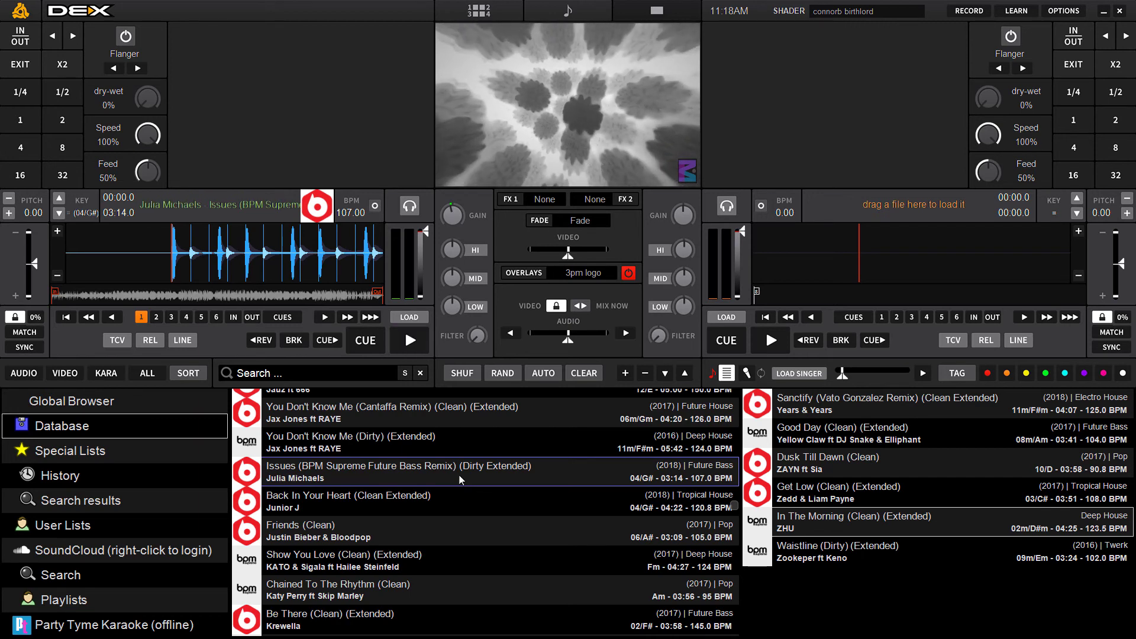
click(408, 339)
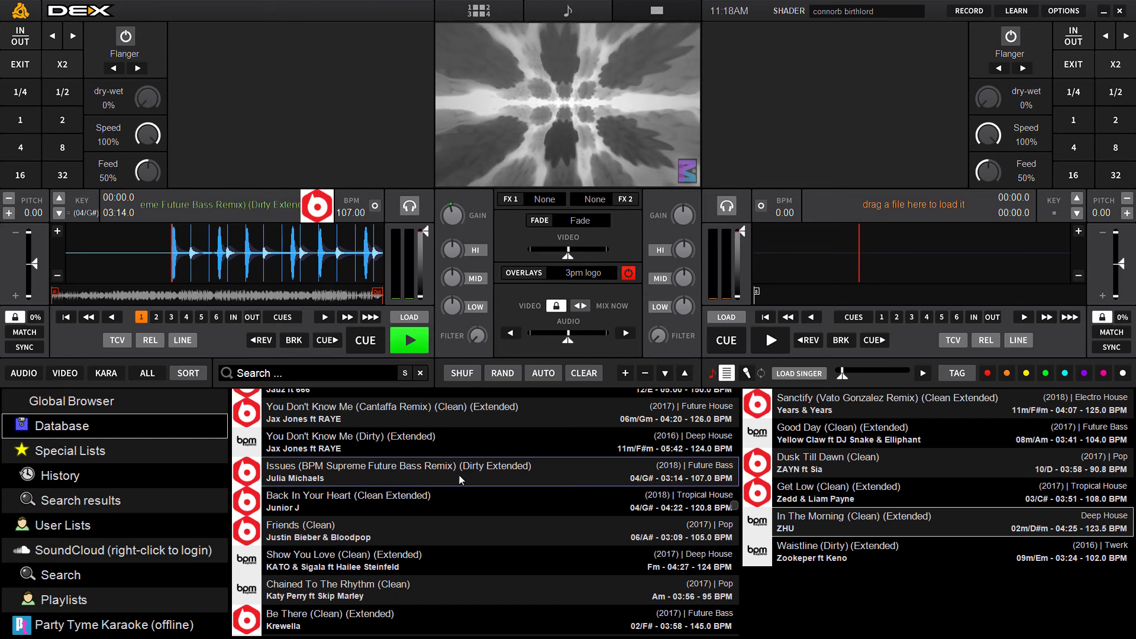
click(409, 340)
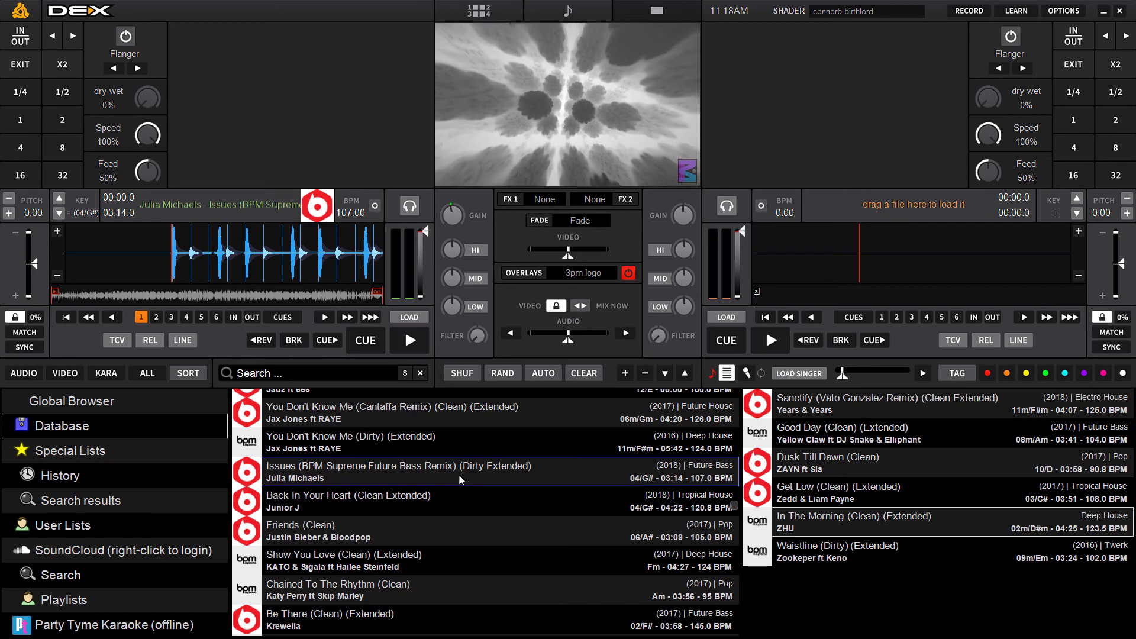
click(409, 340)
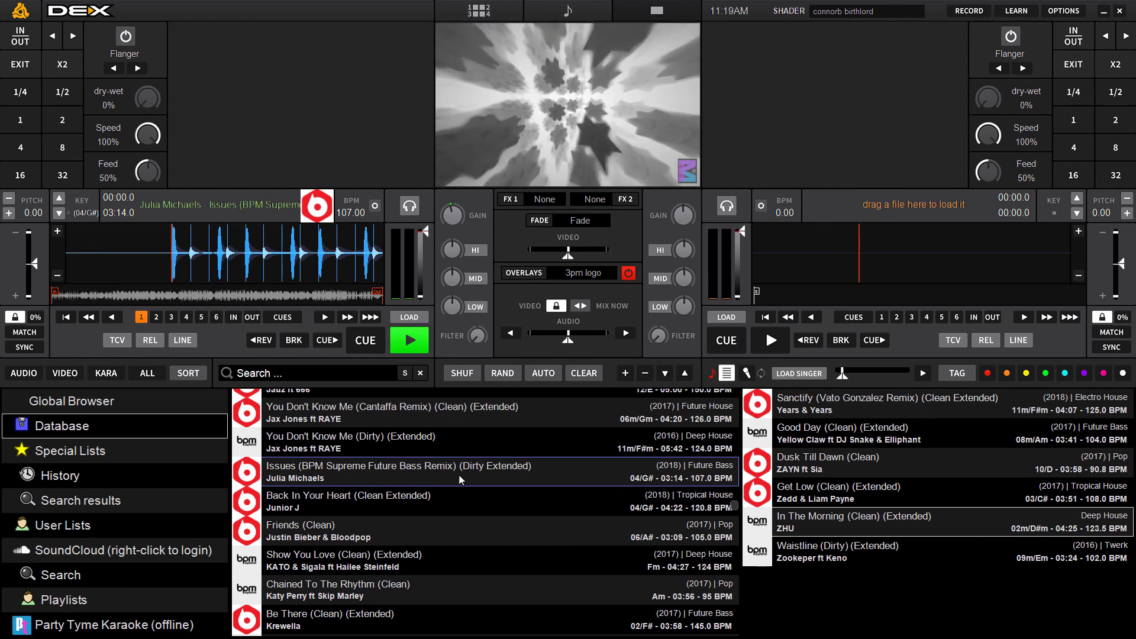
click(410, 340)
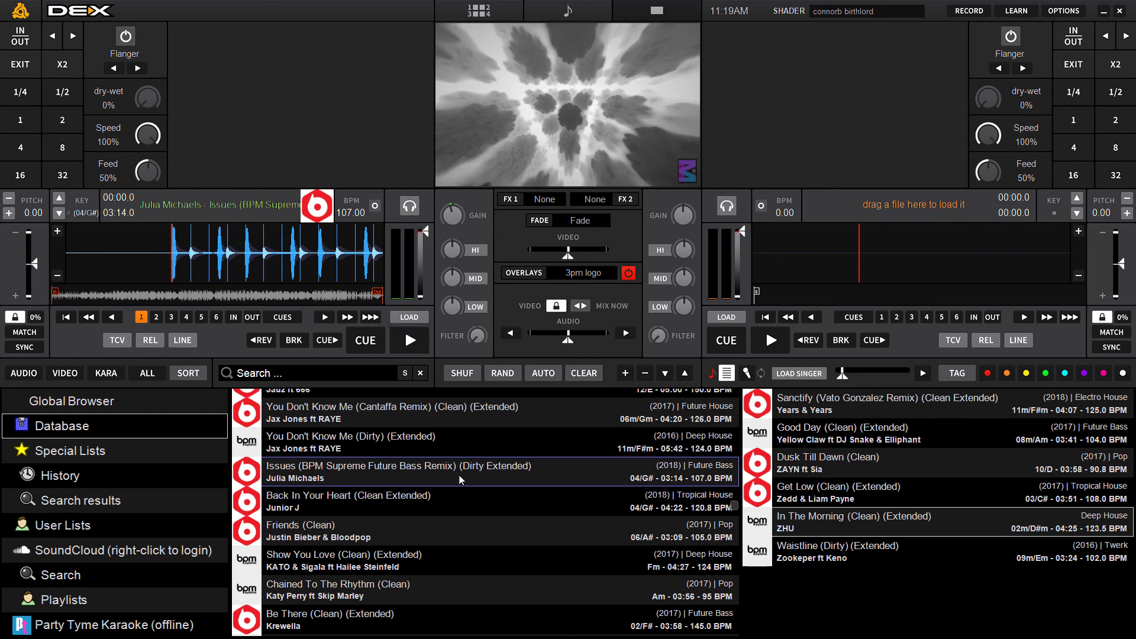